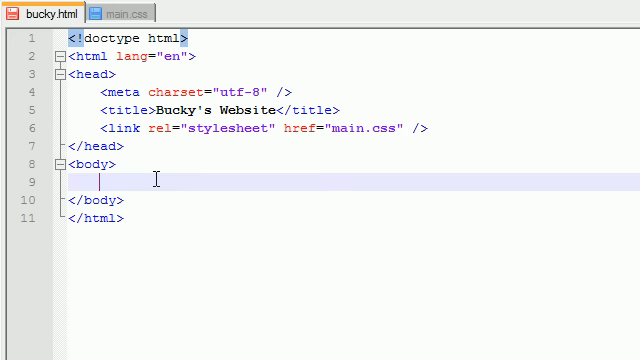
Step: Add a div with id "mommy" containing a paragraph tag with a class attribute
type("<>")
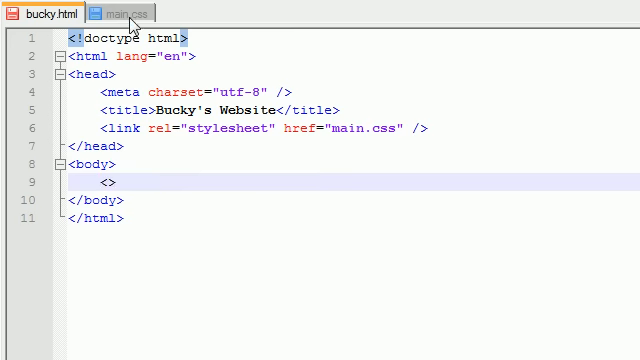
mouse_move(232, 216)
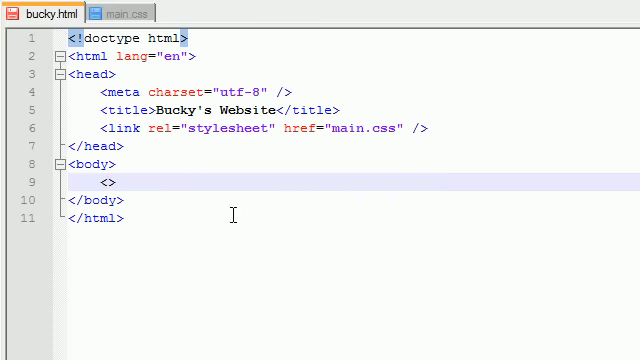
mouse_move(360, 36)
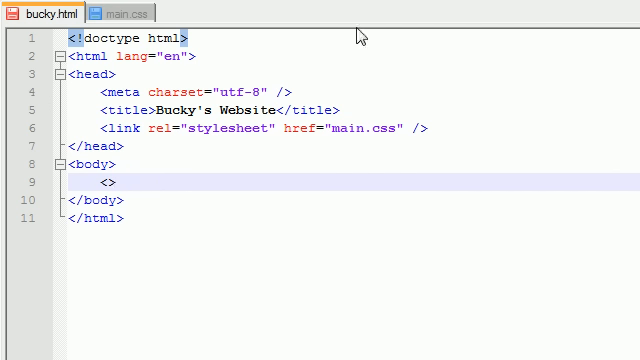
type("div")
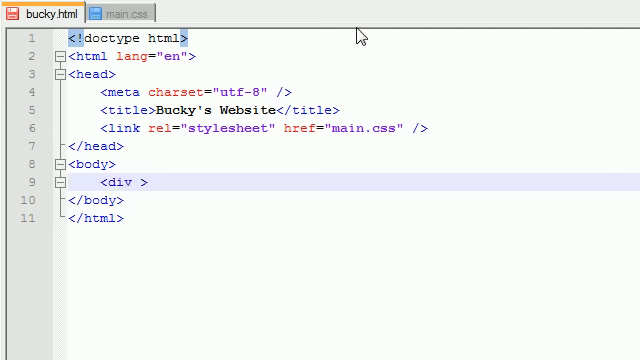
type("id=\"\"")
type("</div>")
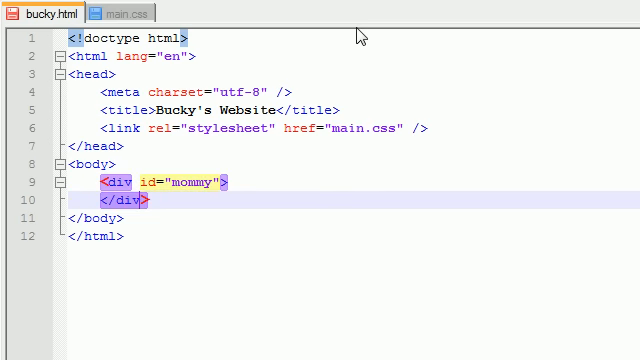
left_click(320, 180)
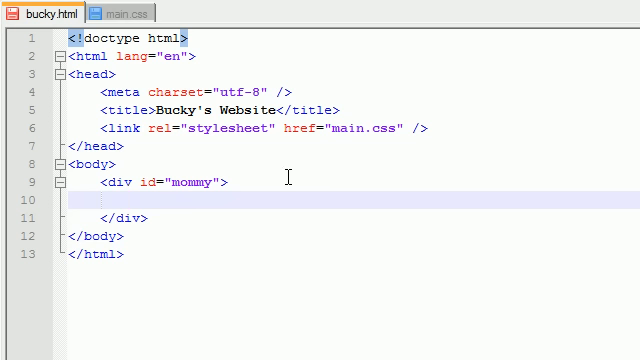
type("<p>")
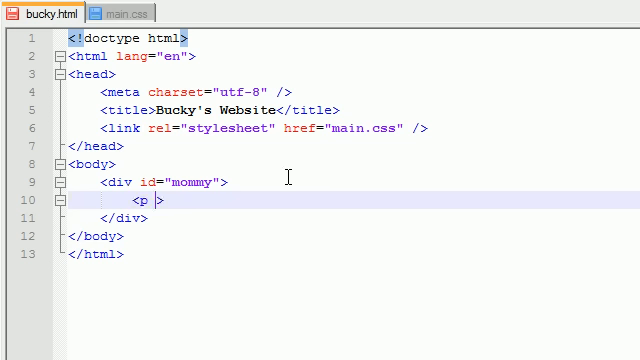
type("class=\"\"")
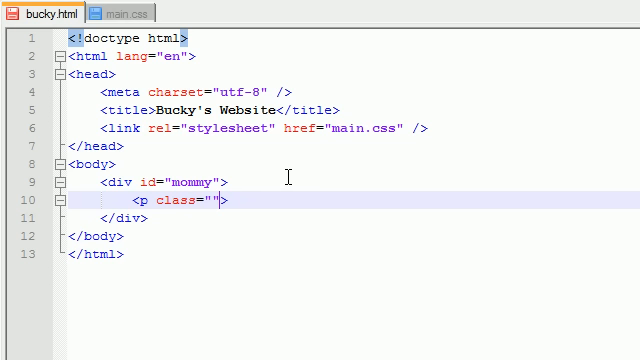
type("class")
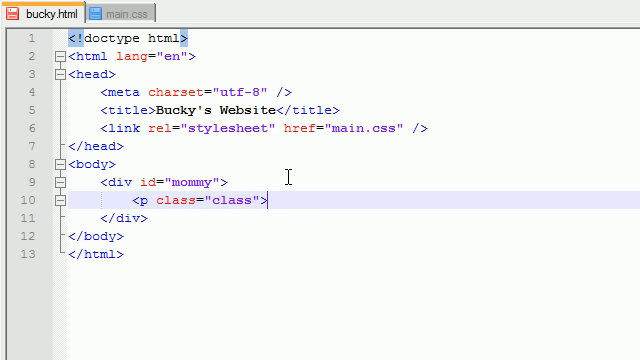
type("<p>")
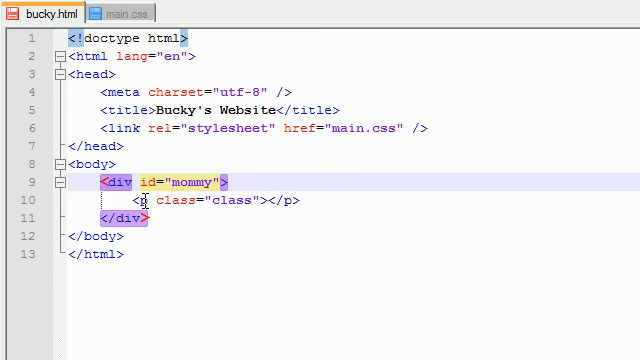
Step: Give the paragraph class "bucky" and the text 'tuna and bacon durr!!!!'
left_click(120, 200)
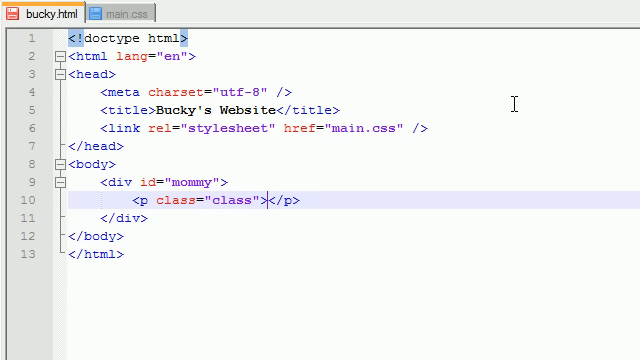
mouse_move(440, 160)
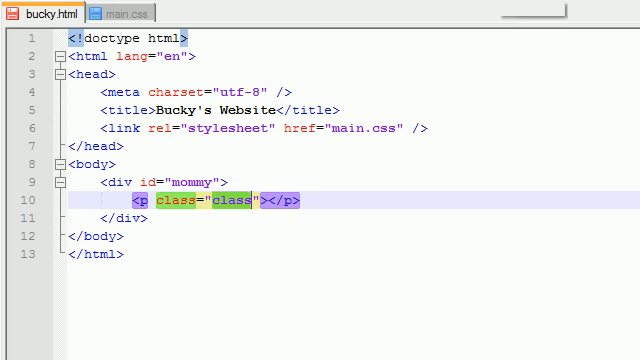
type("bucky")
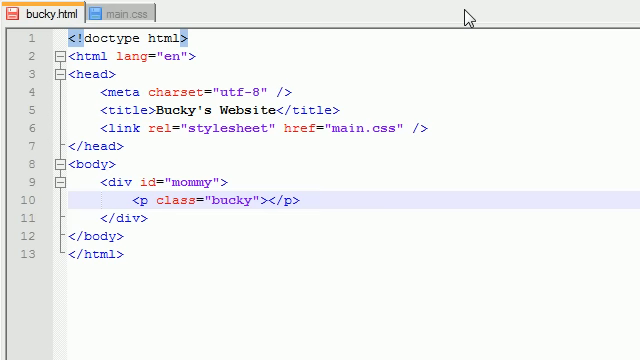
type("tuna")
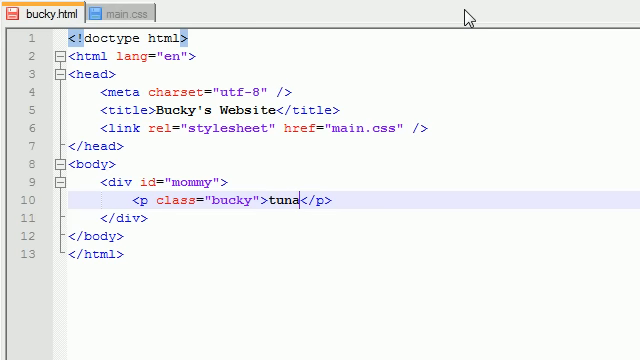
type("and bacon durr!!!!")
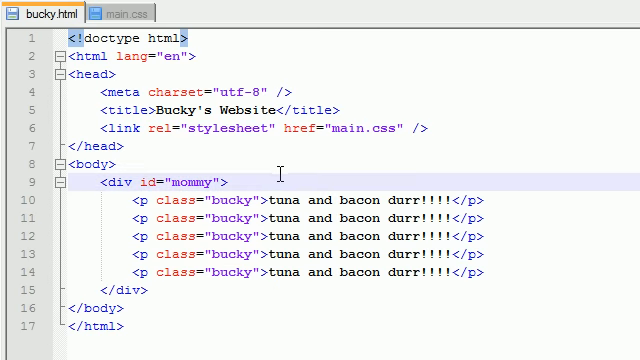
Step: Start the p:nth-child(3) rule with empty braces in main.css
double_click(224, 200)
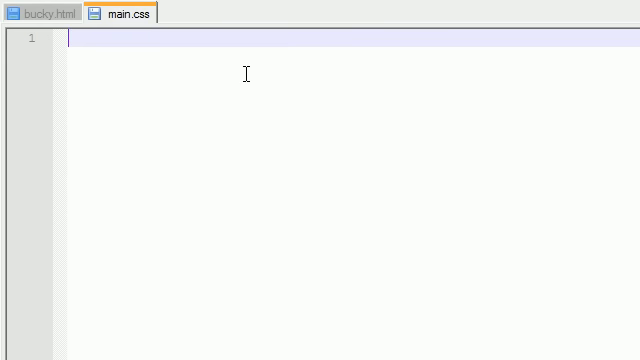
left_click(40, 12)
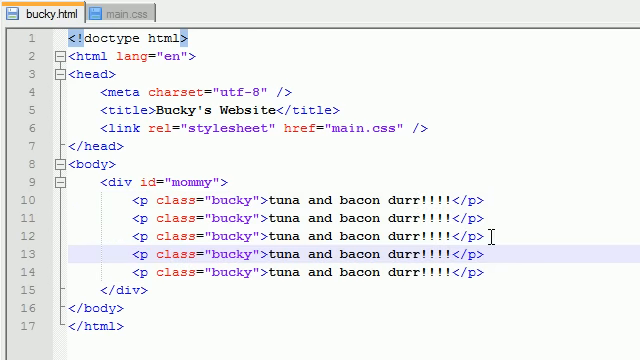
left_click(124, 12)
type("p:nth-")
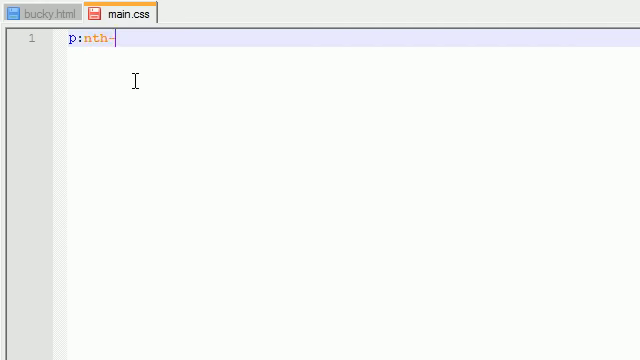
type("child")
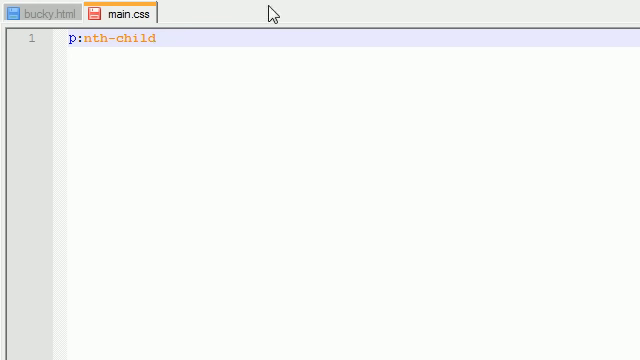
type("()")
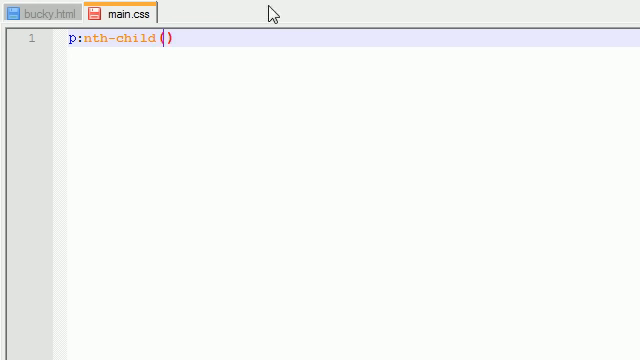
type("3) {}")
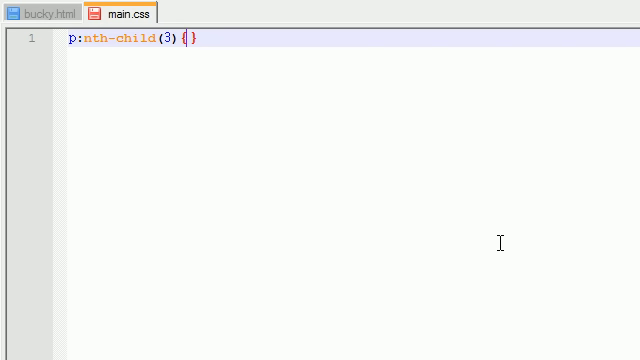
mouse_move(336, 56)
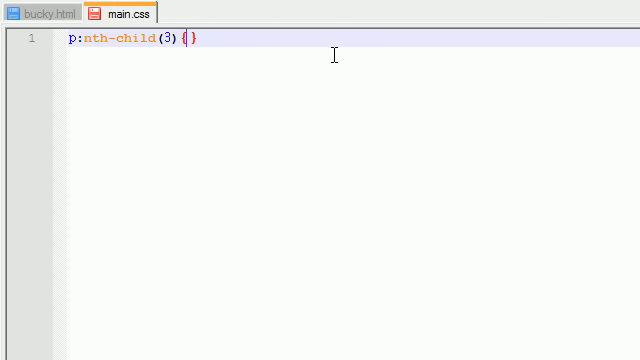
Step: Add color:green; to the p:nth-child(3) rule and save the stylesheet
type("color:g")
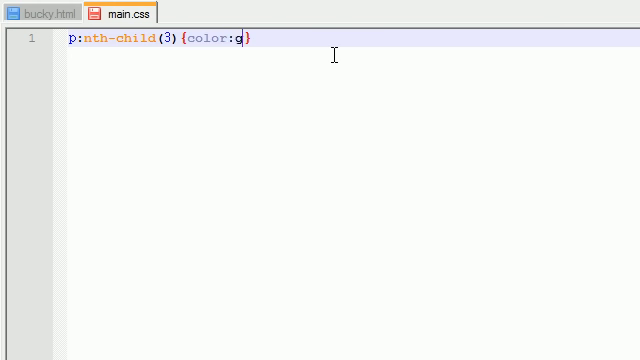
type("reen;")
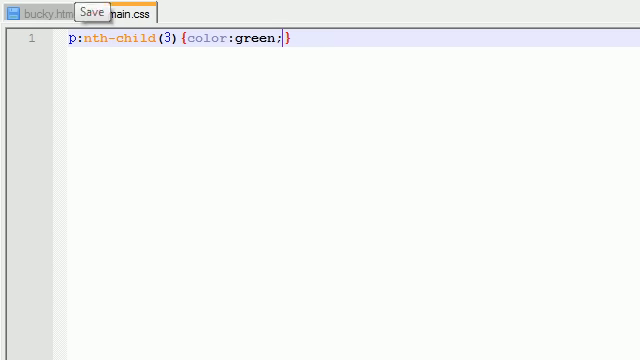
left_click(40, 12)
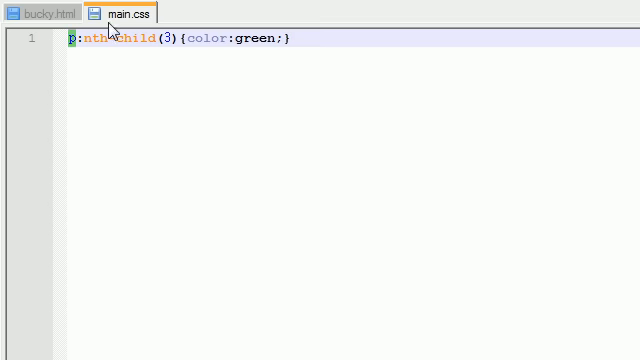
left_click(40, 12)
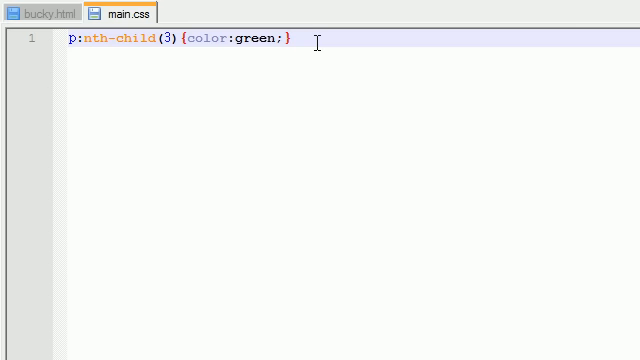
mouse_move(408, 44)
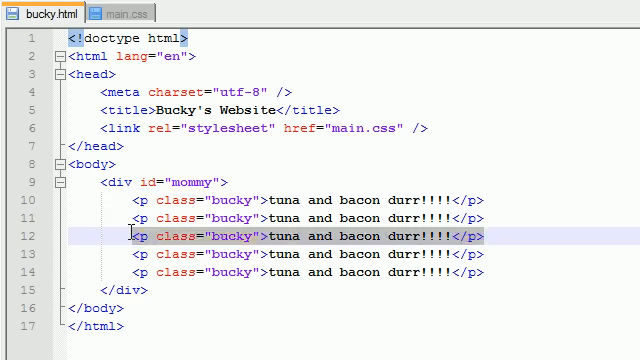
Step: Change the selector from p:nth-child(3) to p:nth-child(odd)
left_click(120, 12)
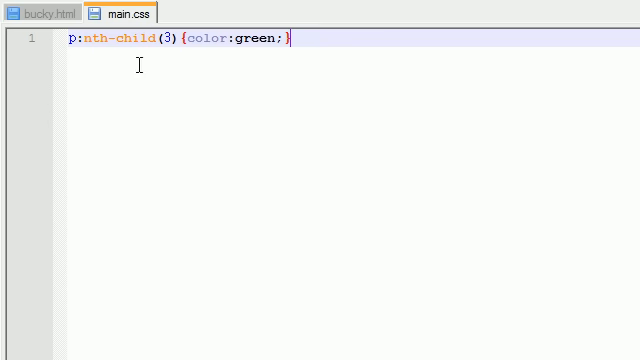
double_click(112, 40)
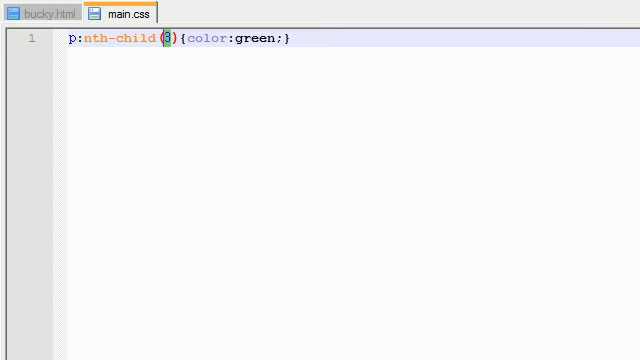
type("odd")
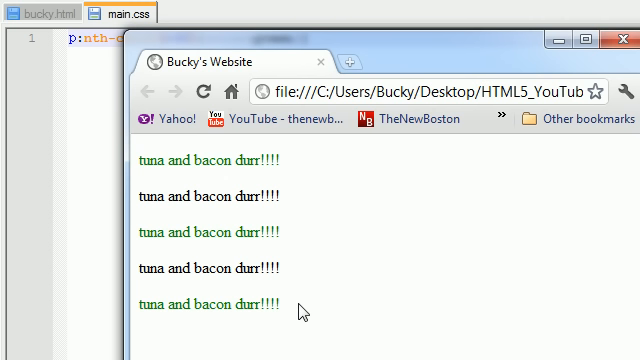
mouse_move(304, 300)
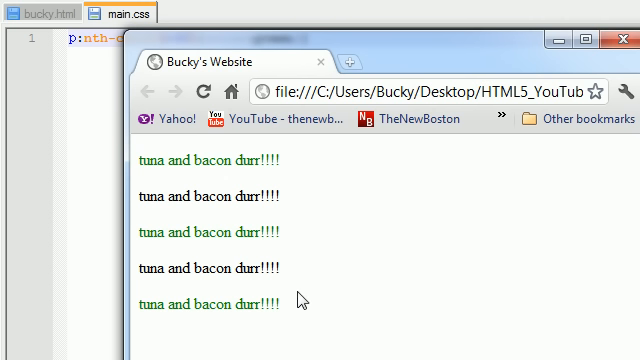
mouse_move(312, 290)
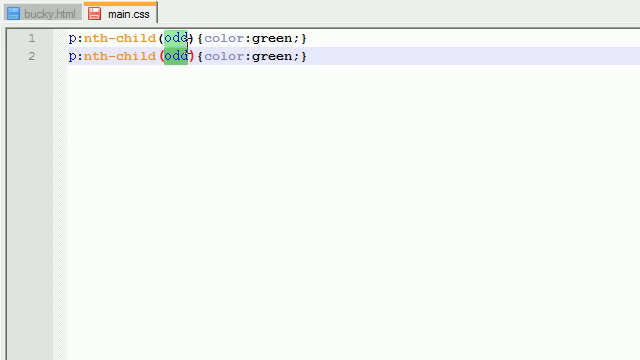
Step: Make the second rule p:nth-child(even){color:red;} so the paragraphs alternate green and red
type("even")
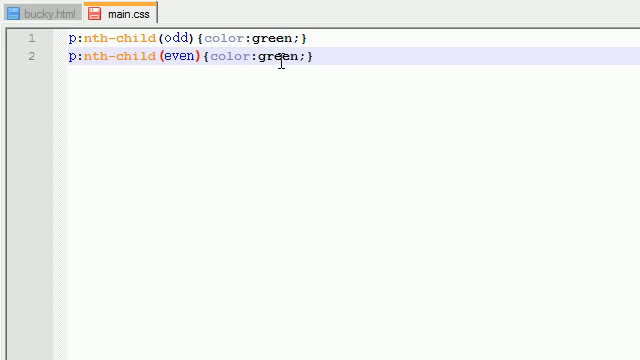
type("red")
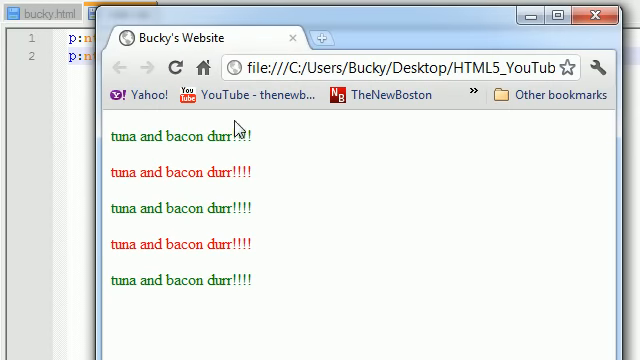
mouse_move(492, 246)
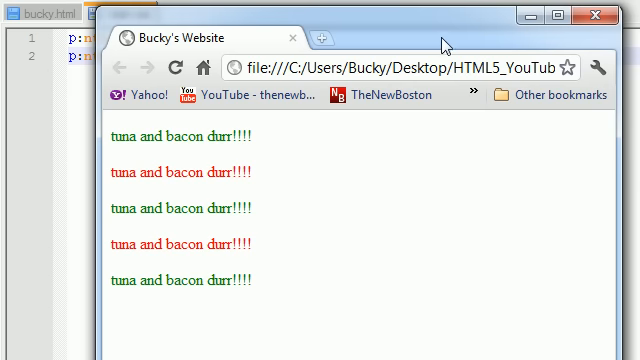
mouse_move(442, 36)
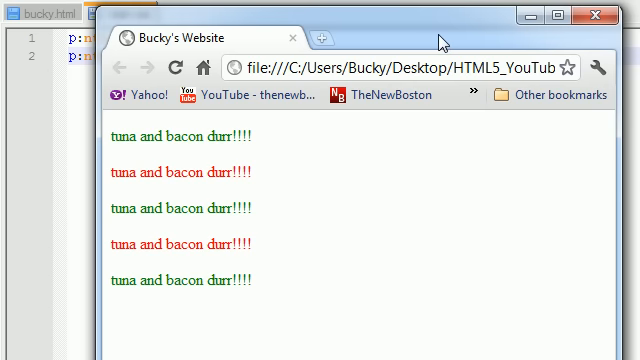
mouse_move(450, 32)
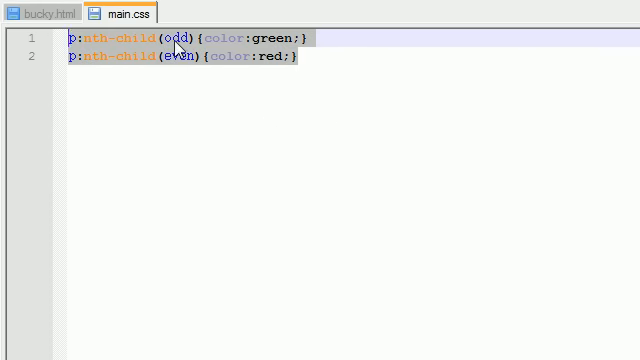
left_click(190, 38)
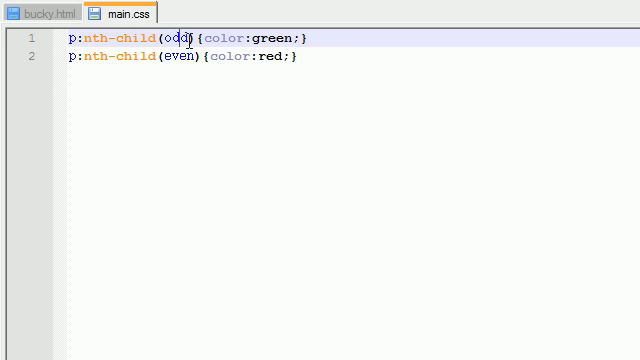
double_click(180, 38)
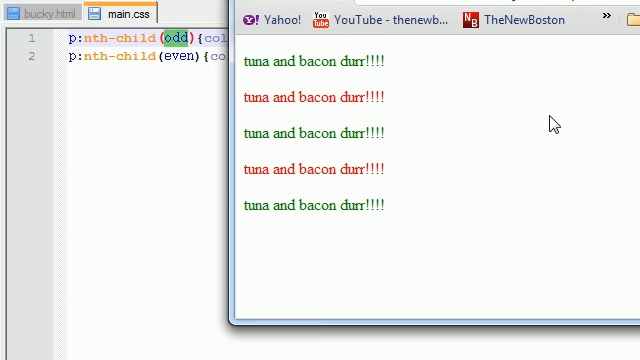
mouse_move(516, 158)
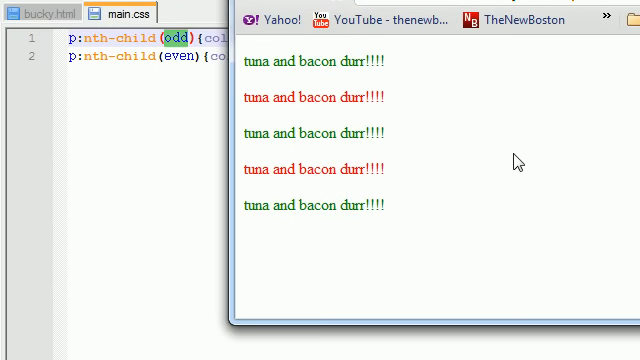
mouse_move(446, 142)
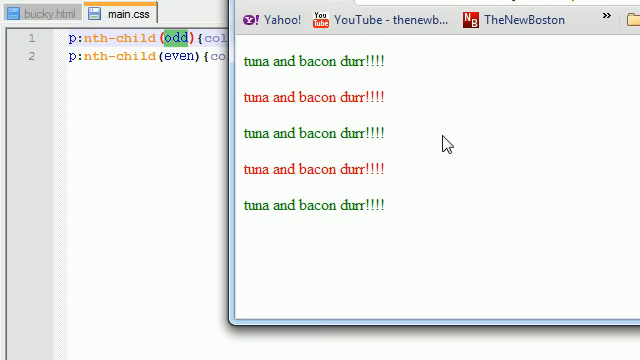
mouse_move(440, 156)
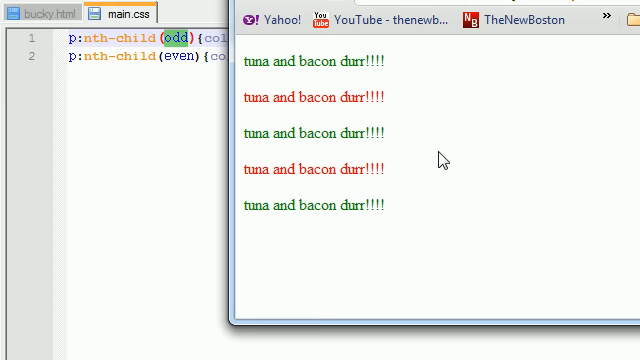